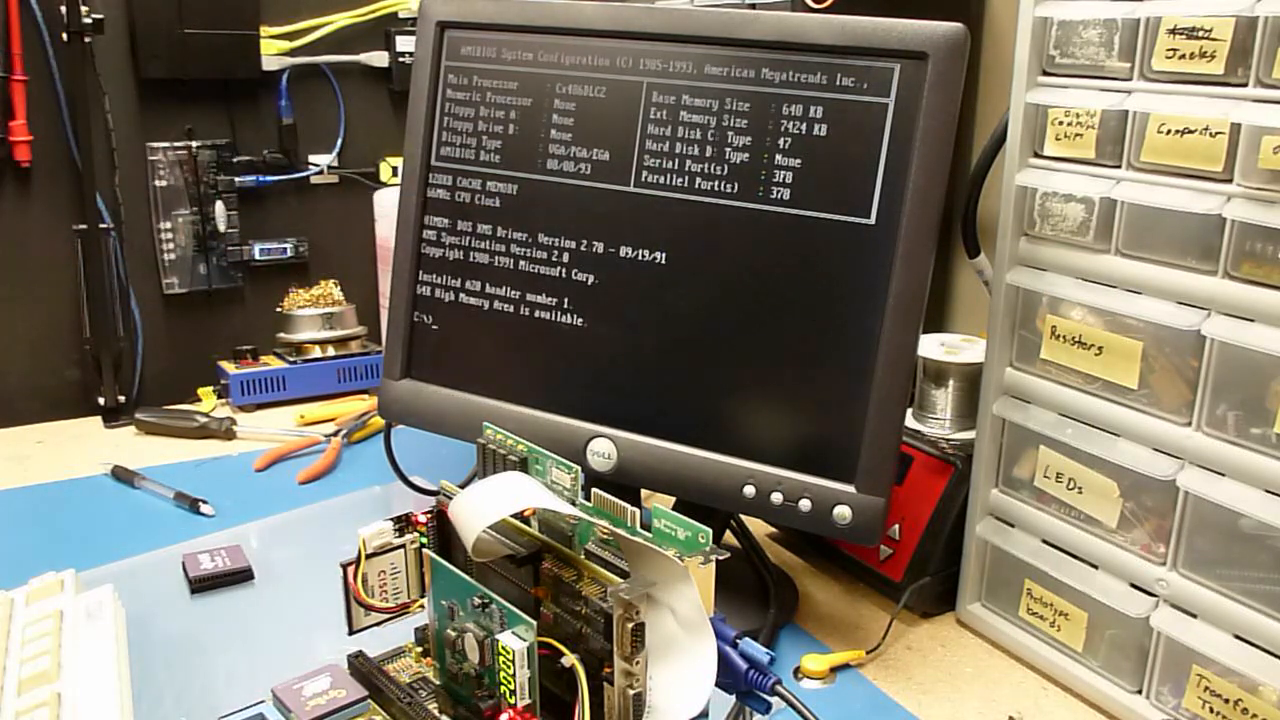
{"action": "type", "text": "cd"}
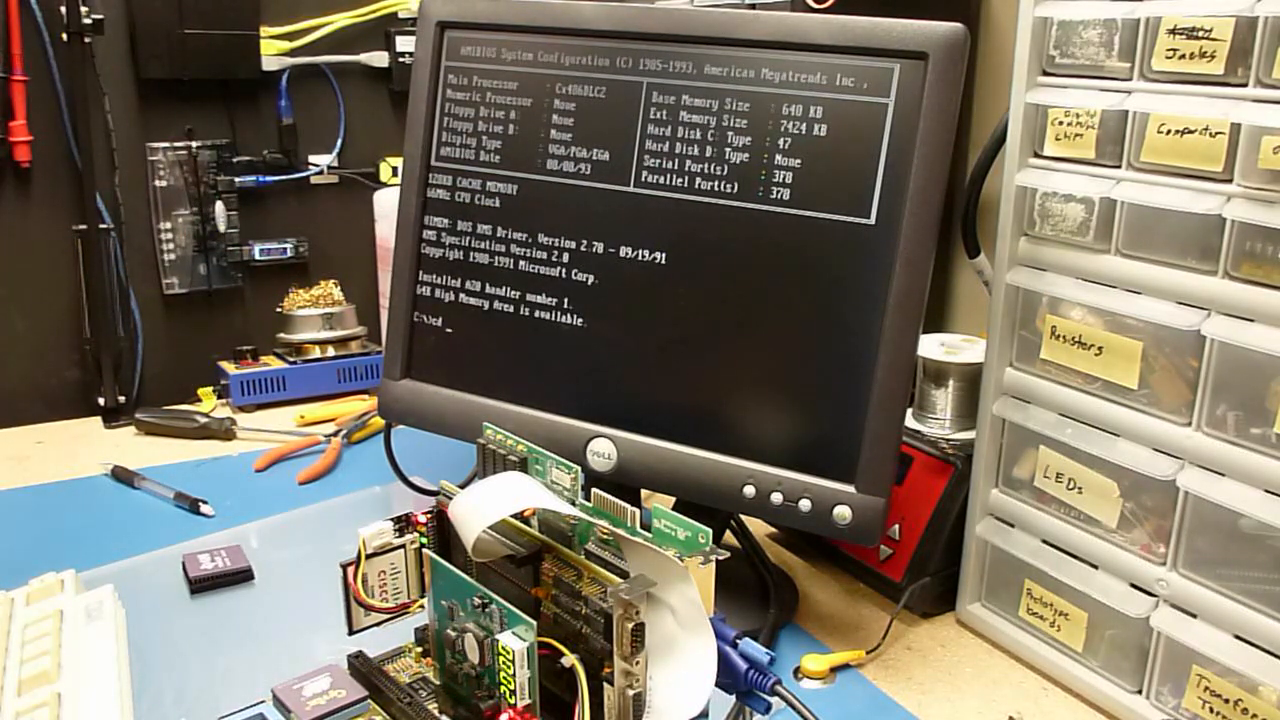
{"action": "type", "text": "bencho"}
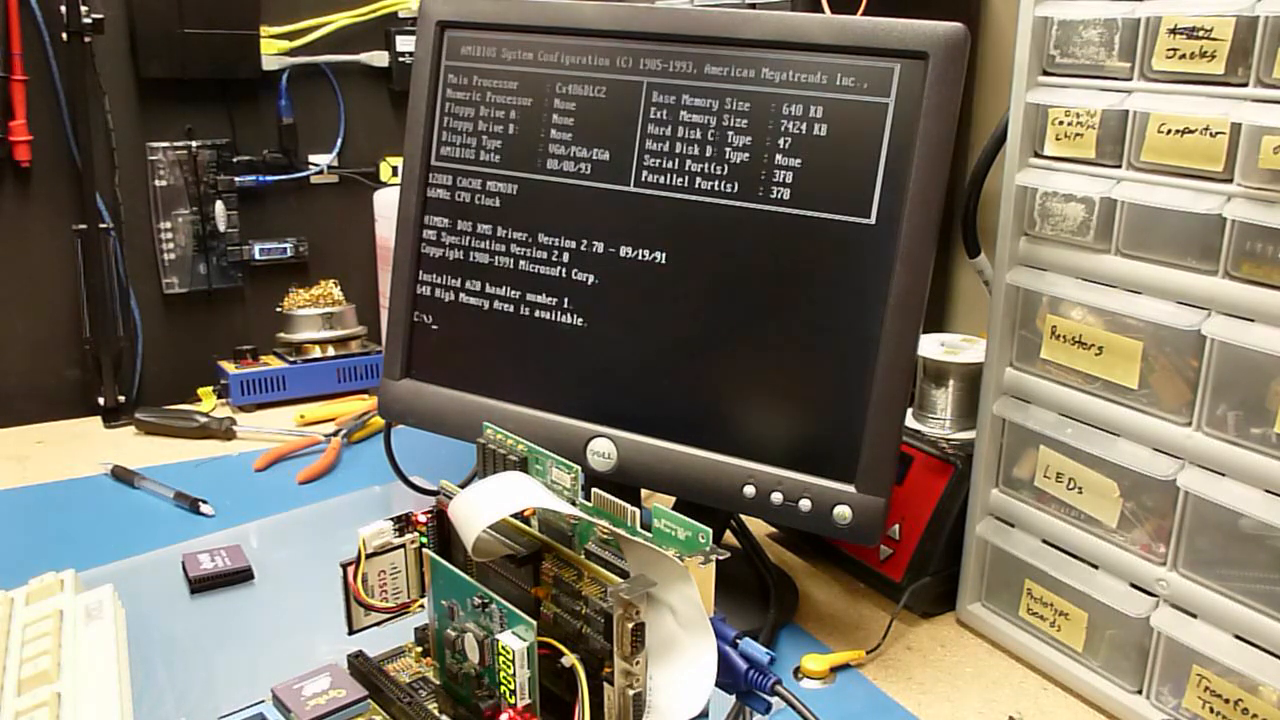
{"action": "type", "text": "cd benchm~1"}
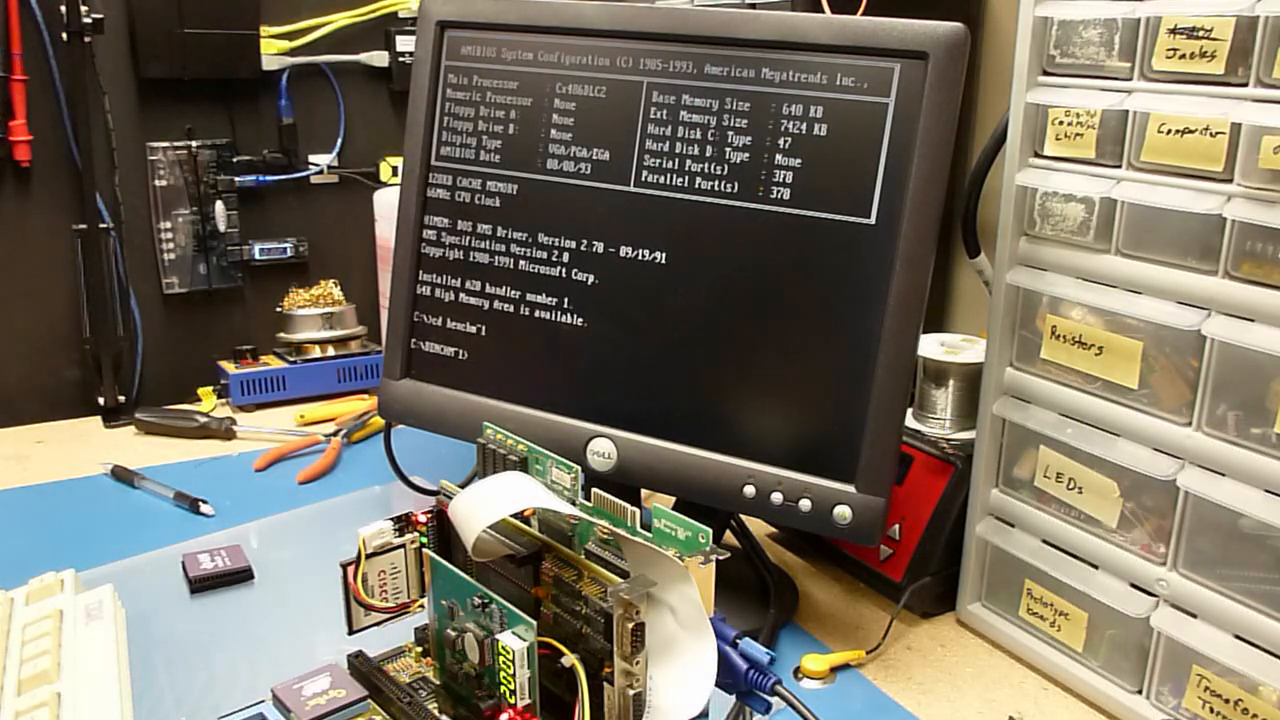
{"action": "type", "text": "pcpbench"}
{"action": "type", "text": "cd "}
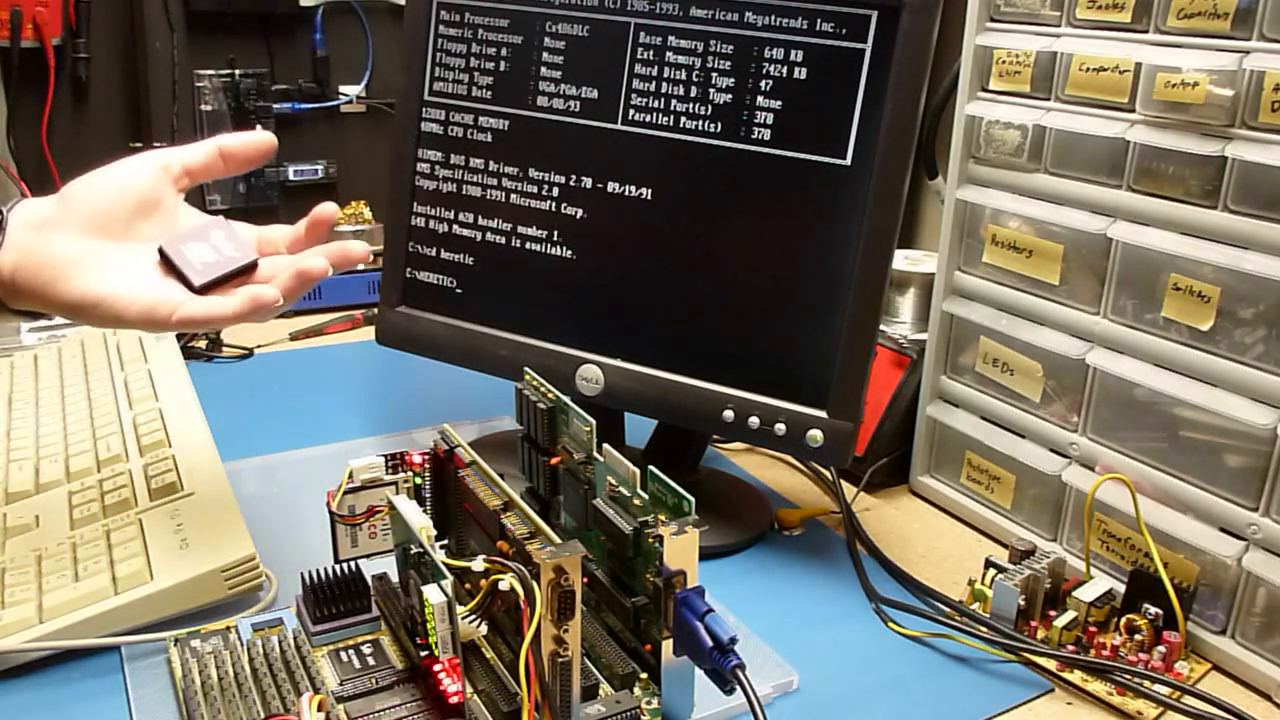
{"action": "type", "text": "heret"}
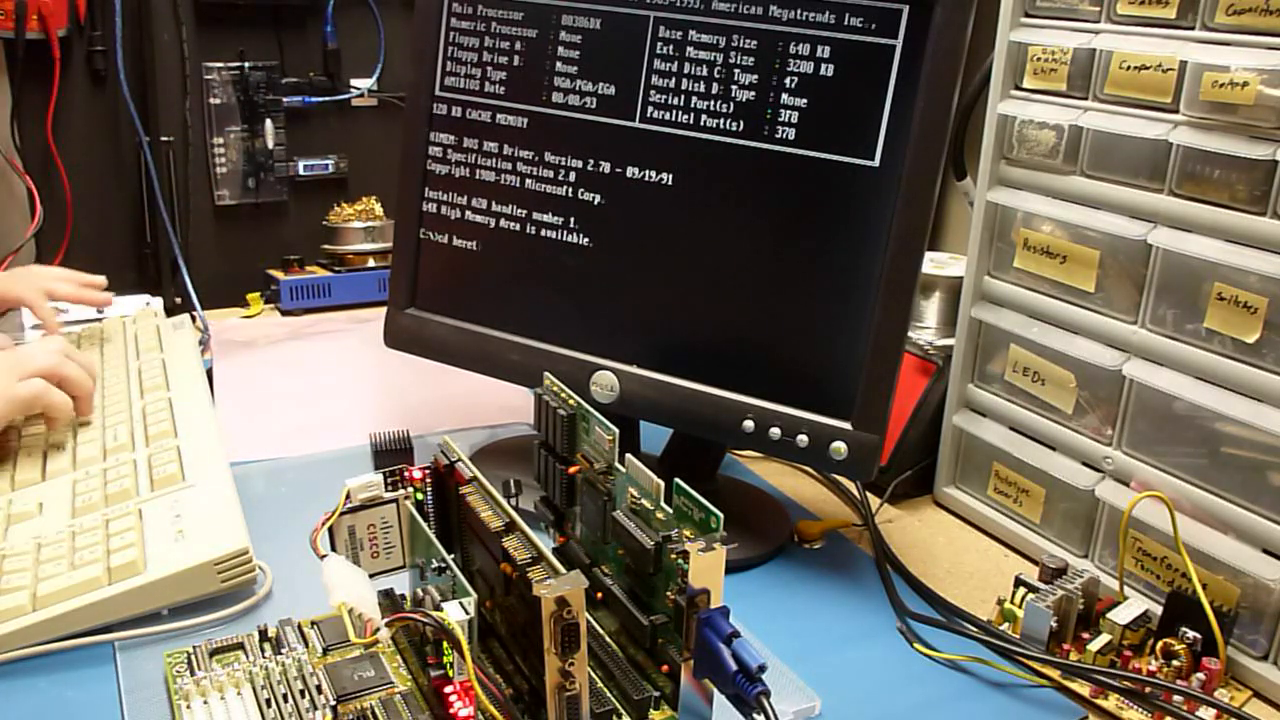
{"action": "type", "text": "heretic"}
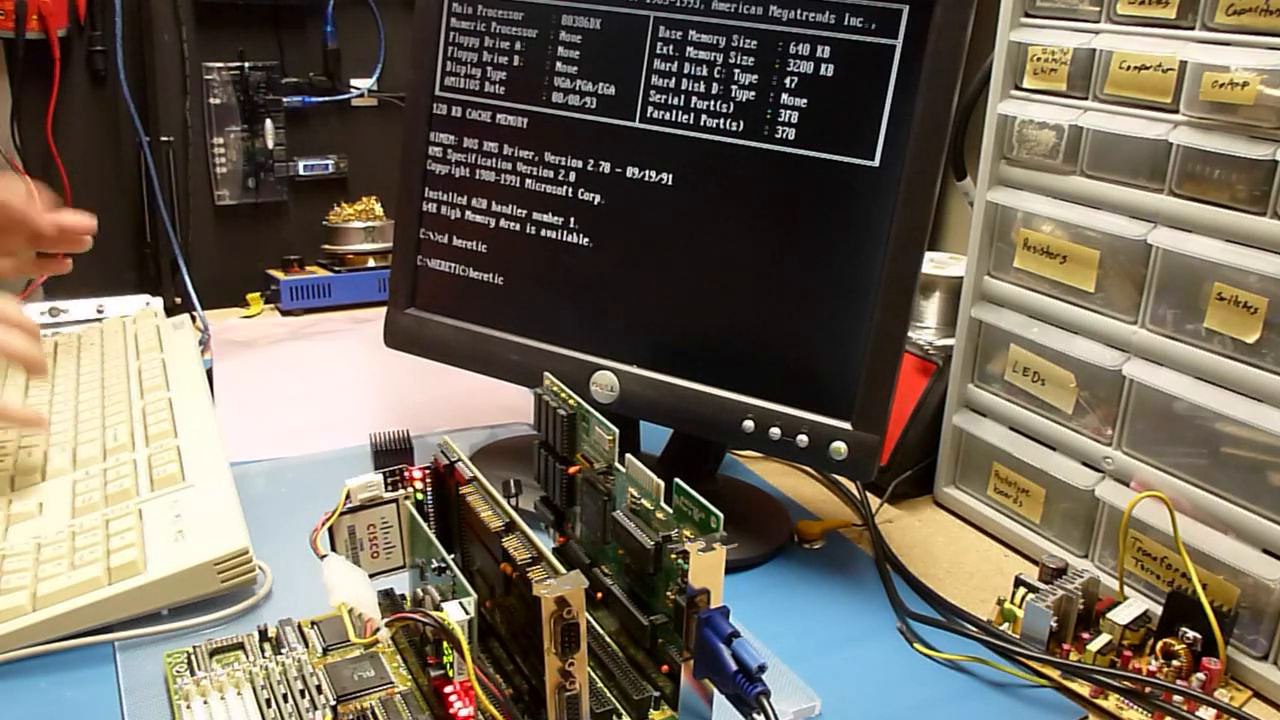